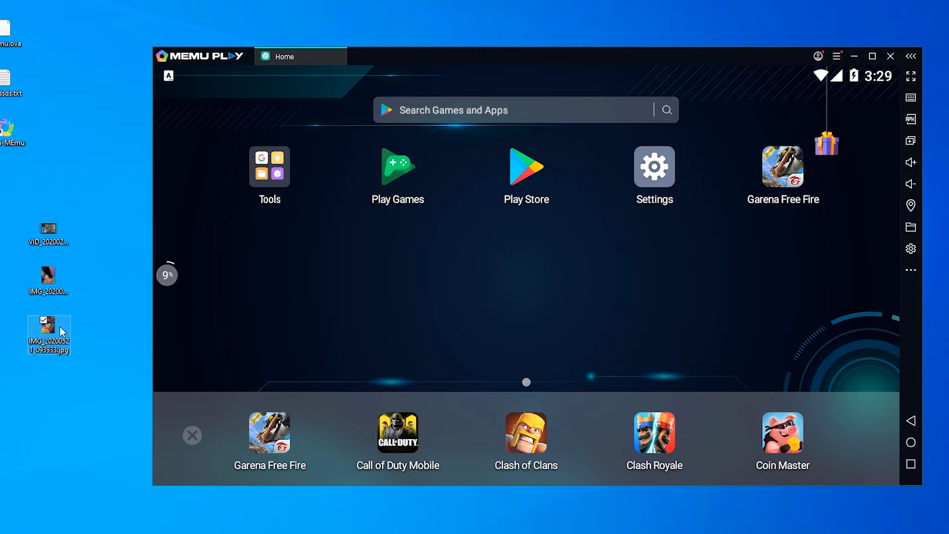
mouse_move(49, 336)
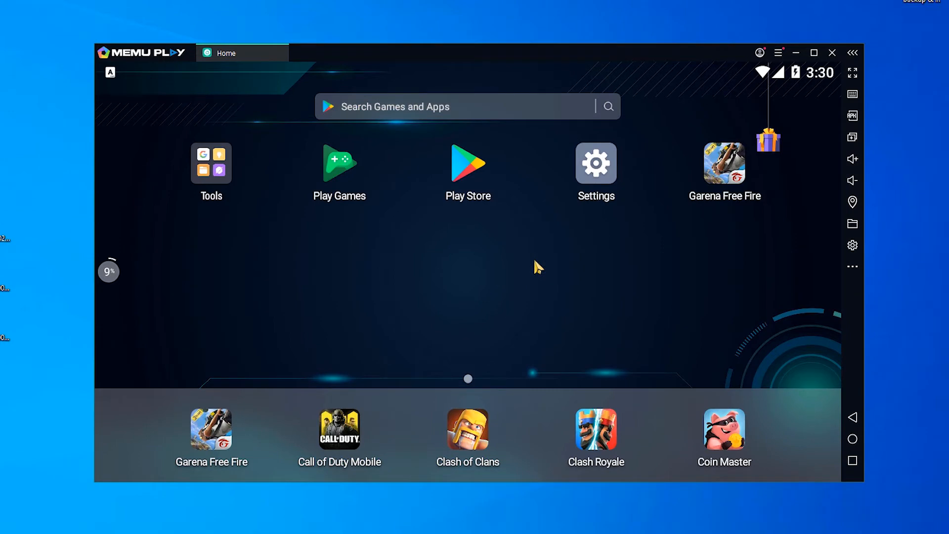
mouse_move(484, 261)
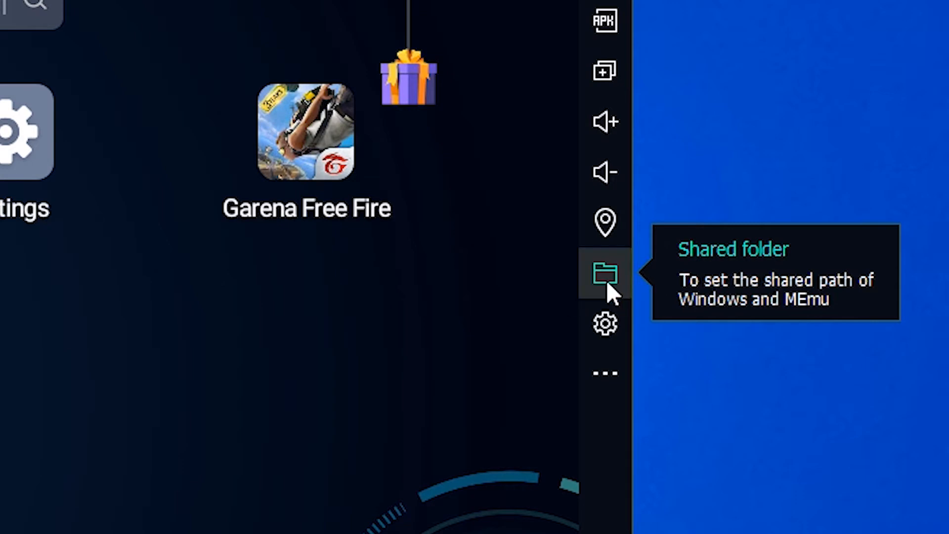
- View the empty shared Music folder in Windows Explorer and in MEmu's file manager
left_click(607, 273)
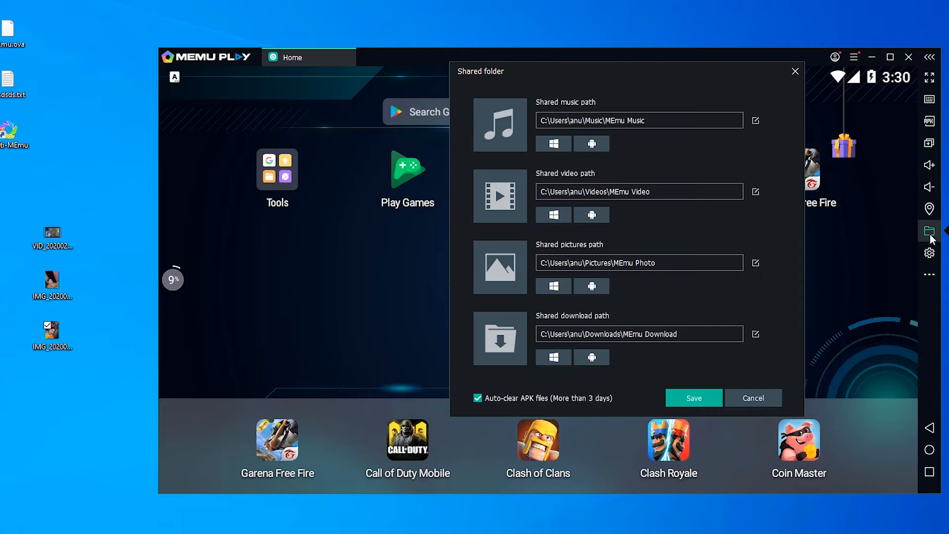
mouse_move(541, 143)
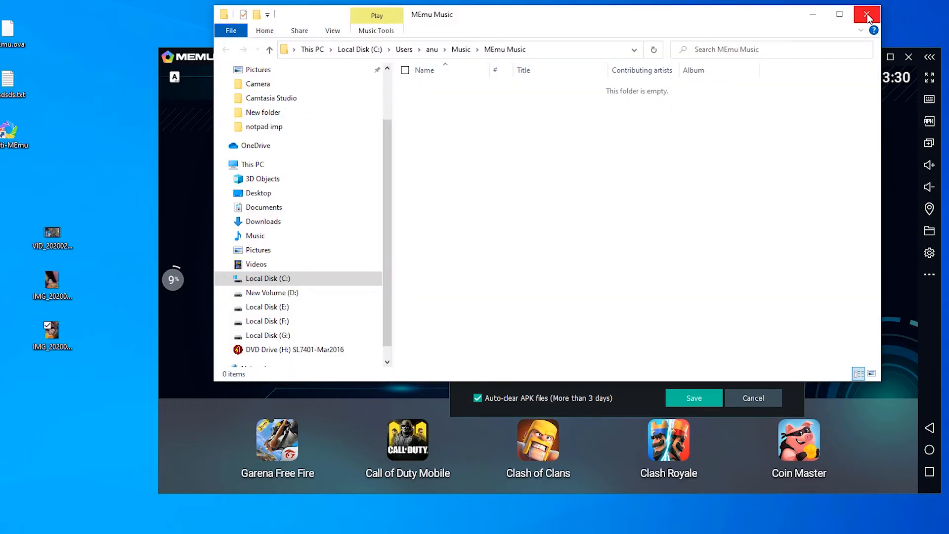
left_click(866, 14)
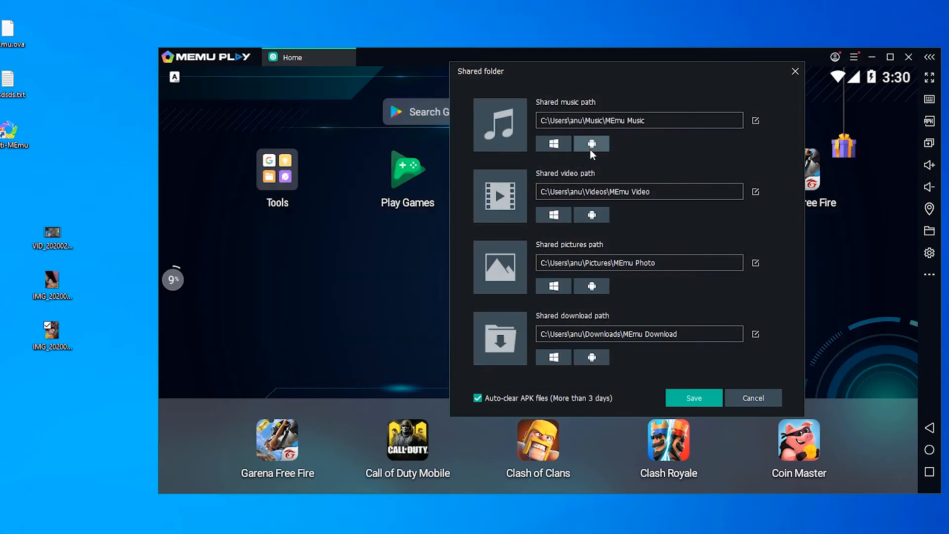
left_click(591, 144)
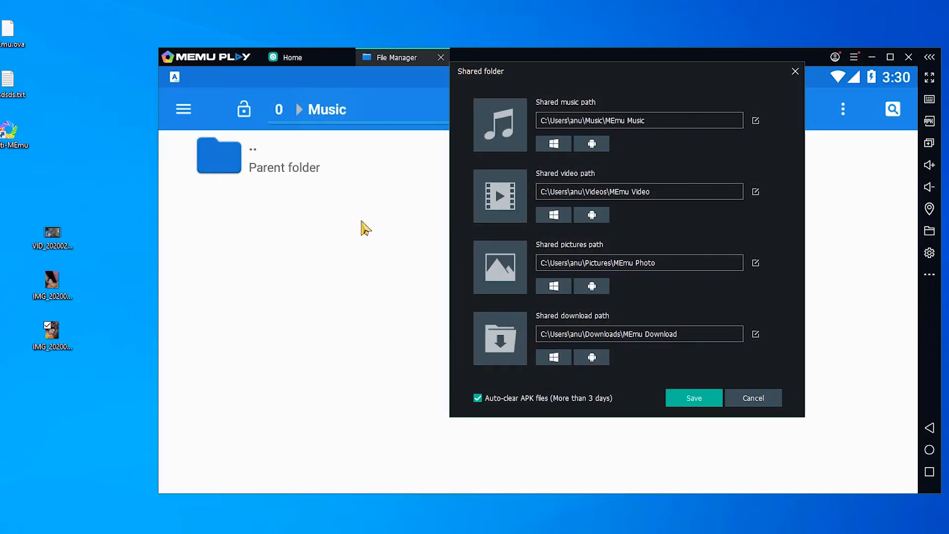
left_click(441, 57)
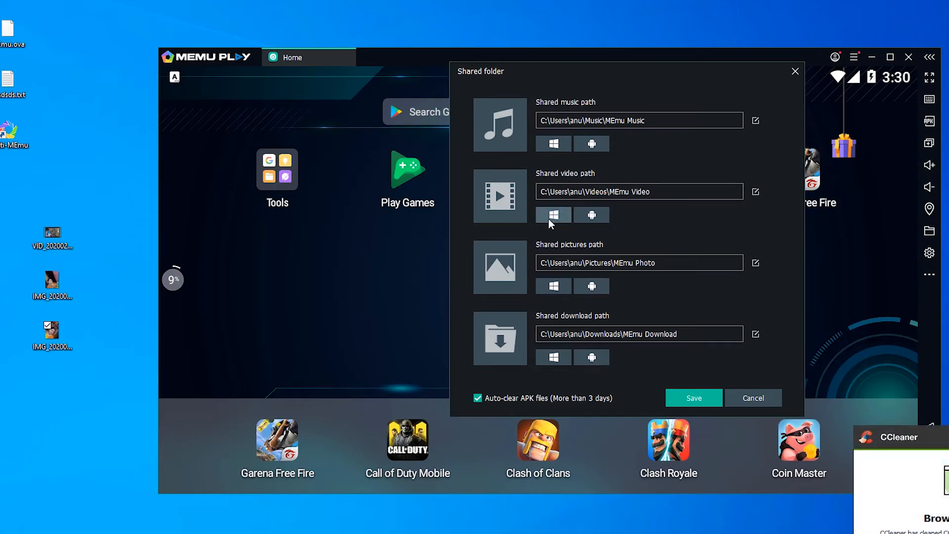
- Paste the desktop video into the MEmu Video shared folder from Windows Explorer
left_click(551, 214)
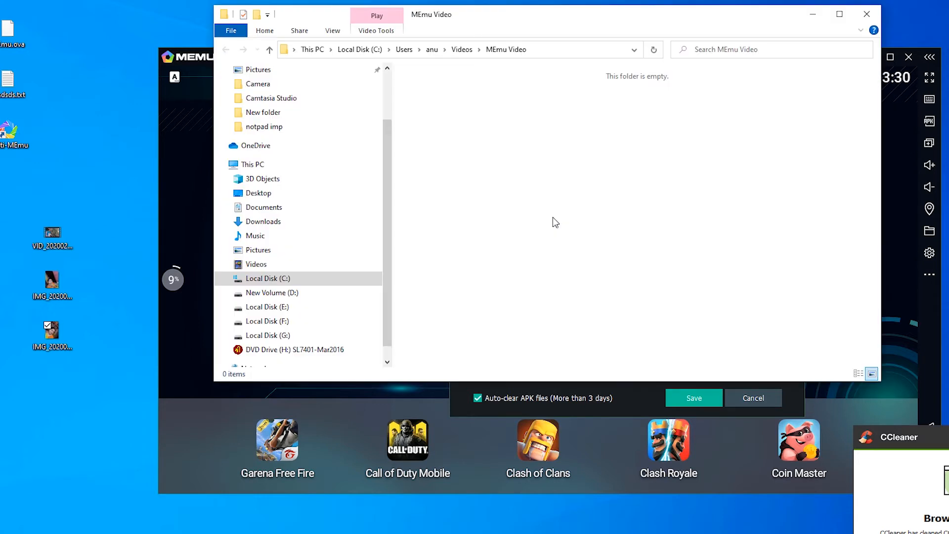
left_click(53, 233)
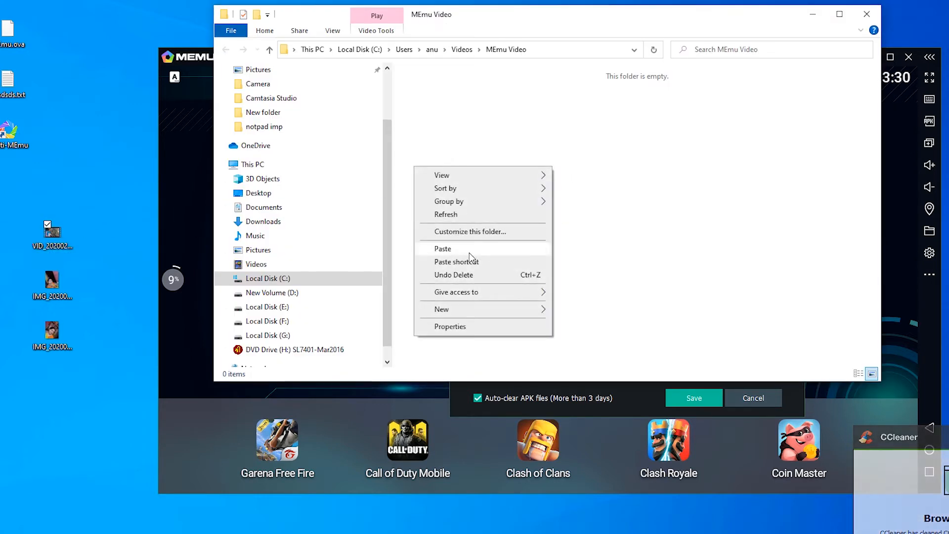
left_click(443, 248)
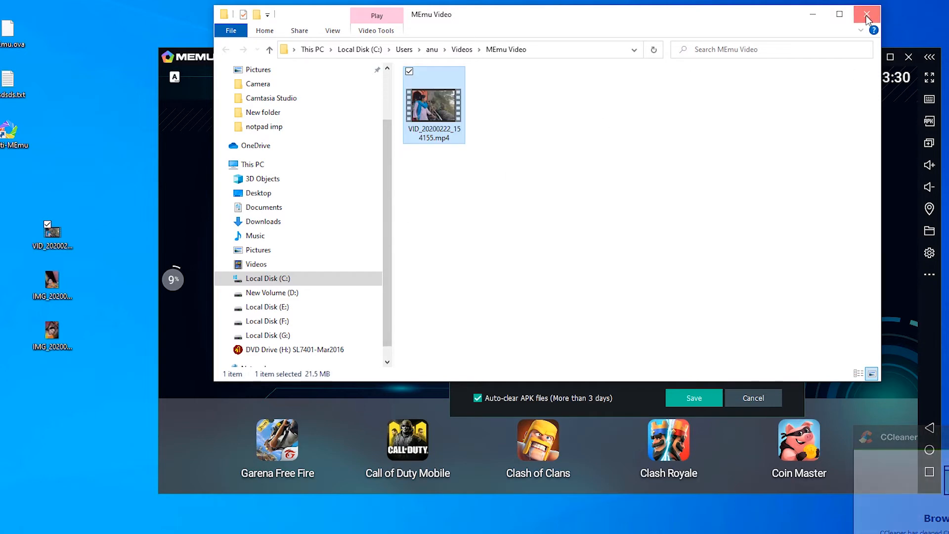
left_click(865, 14)
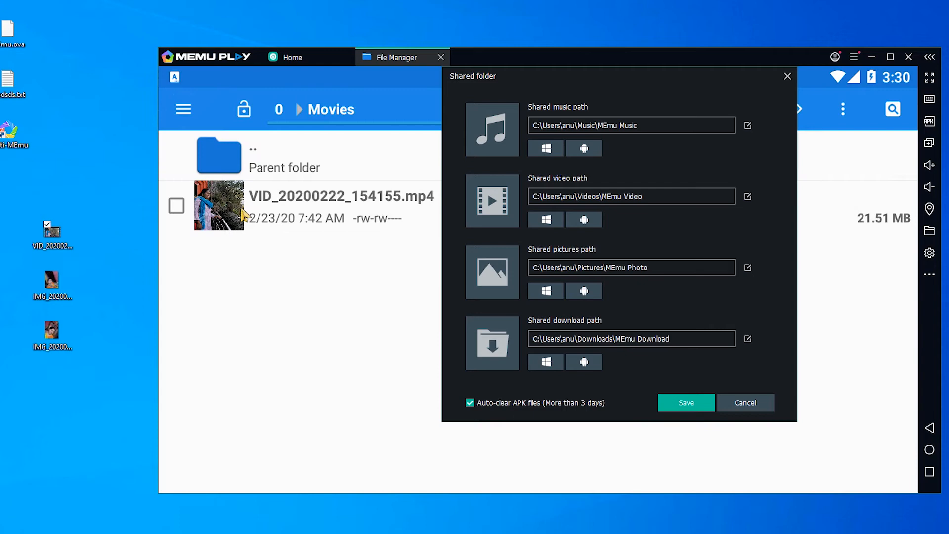
mouse_move(492, 90)
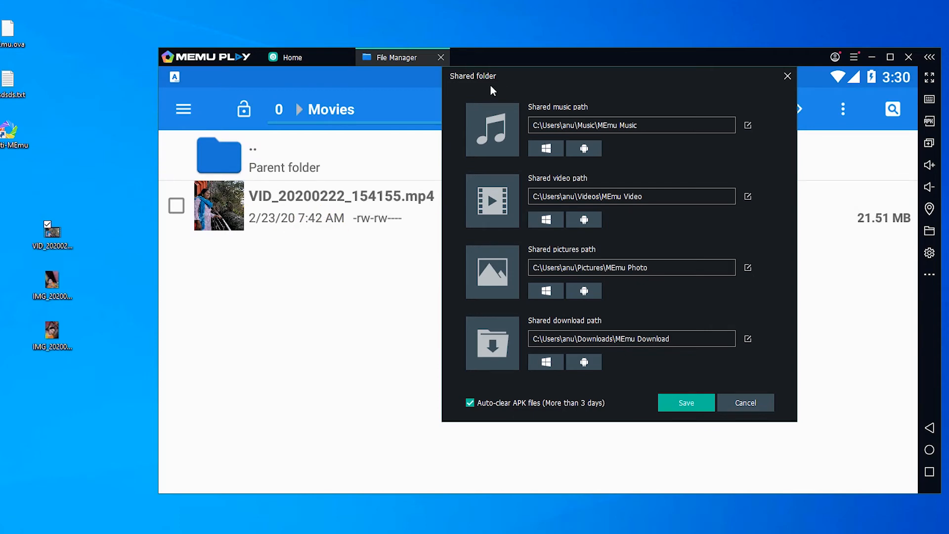
- Close MEmu's Movies folder view, leaving the shared path settings open
left_click(441, 57)
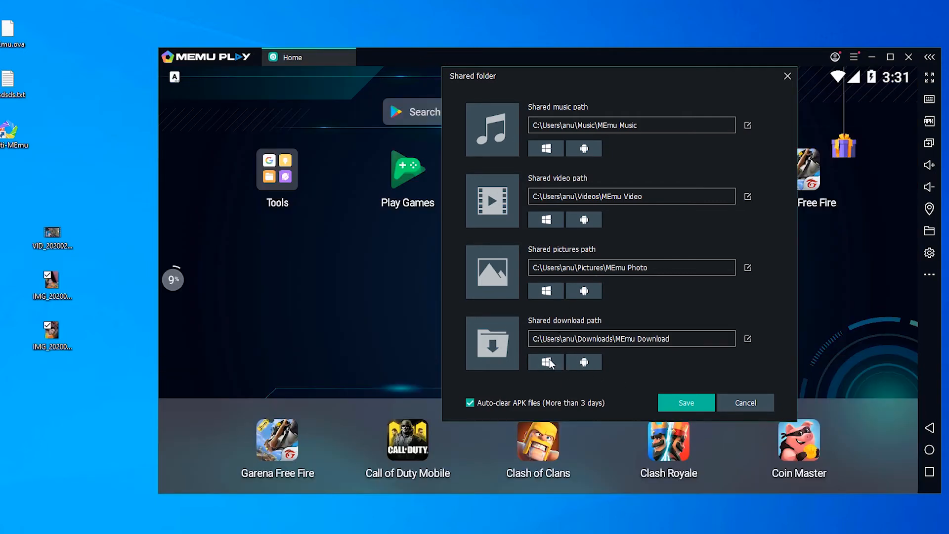
- Review the MEmu Download shared folder's four items in Windows Explorer
left_click(544, 361)
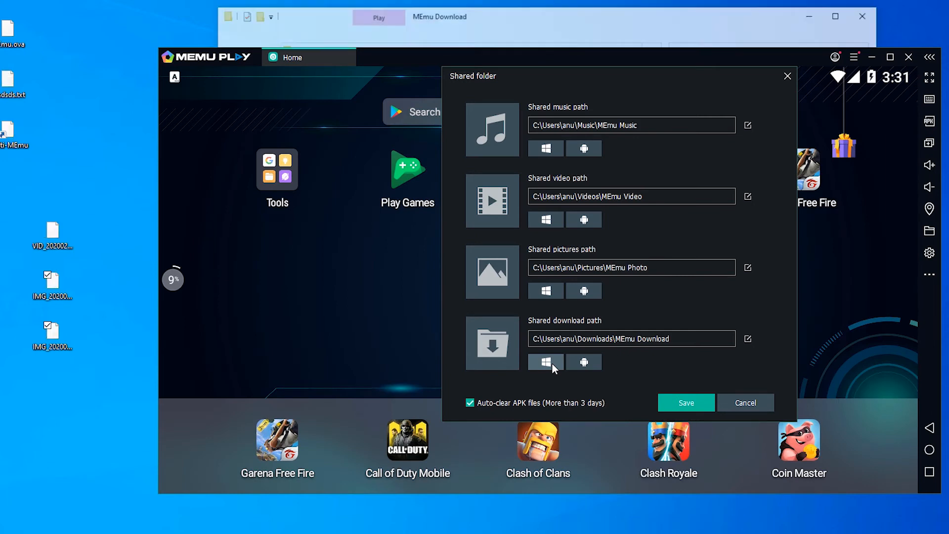
left_click(545, 362)
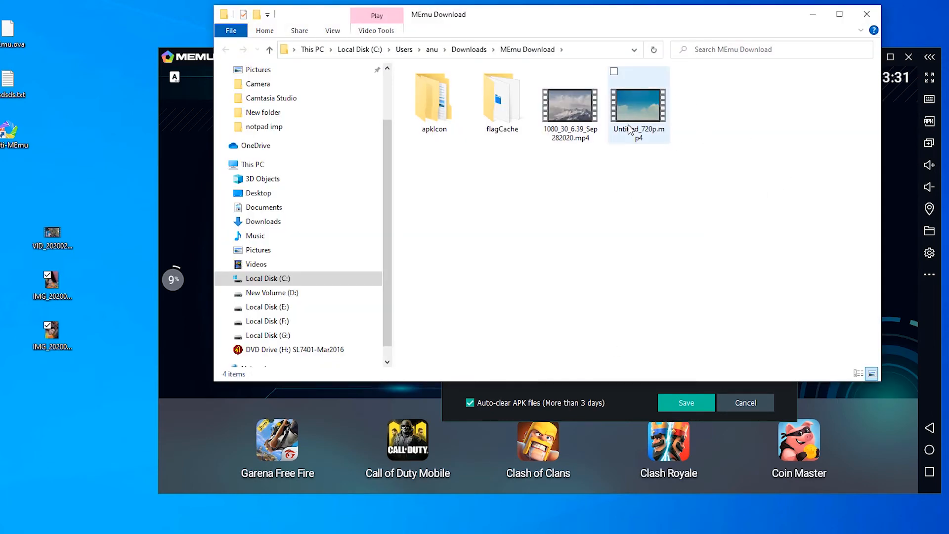
left_click(546, 71)
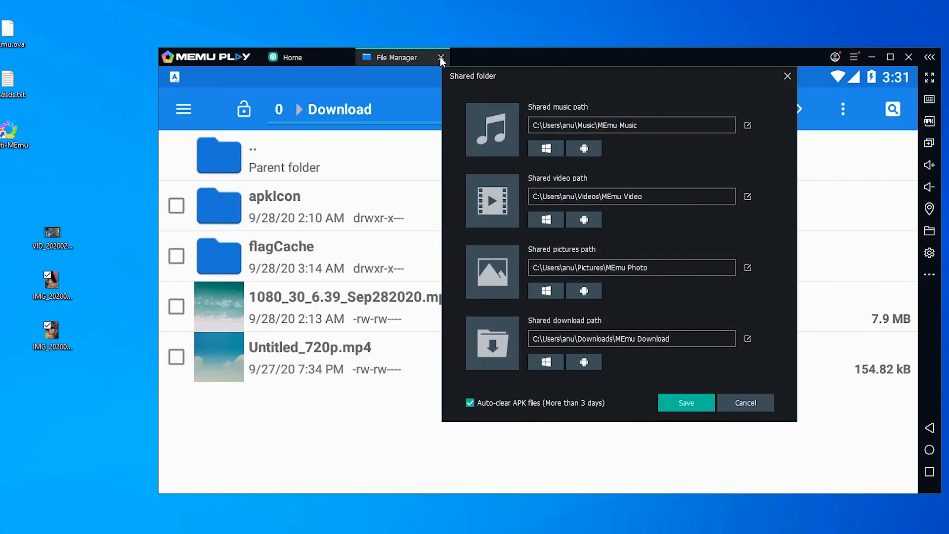
- Export the 2:12 AM 1080_30_6.39_Sep282020.mp4 video from MEmu to the Windows Desktop
left_click(441, 58)
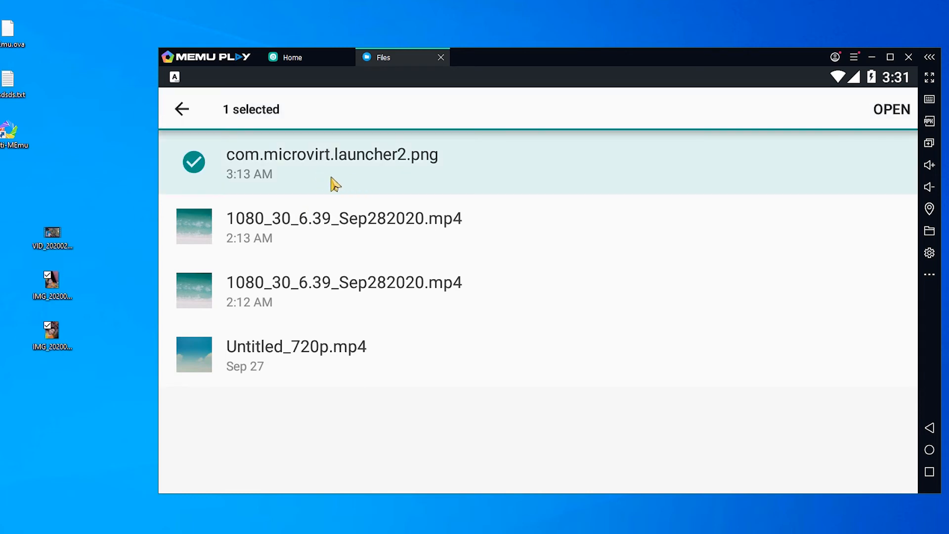
mouse_move(325, 300)
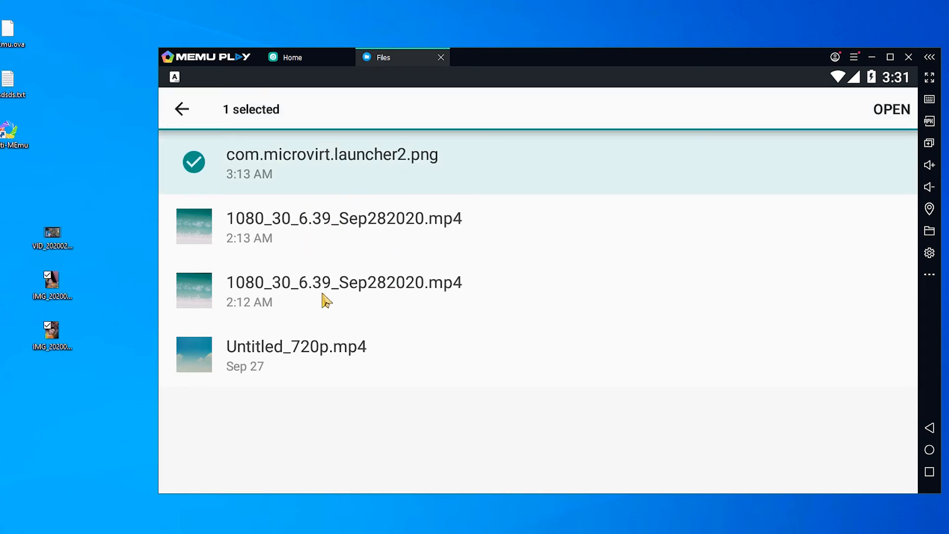
left_click(344, 282)
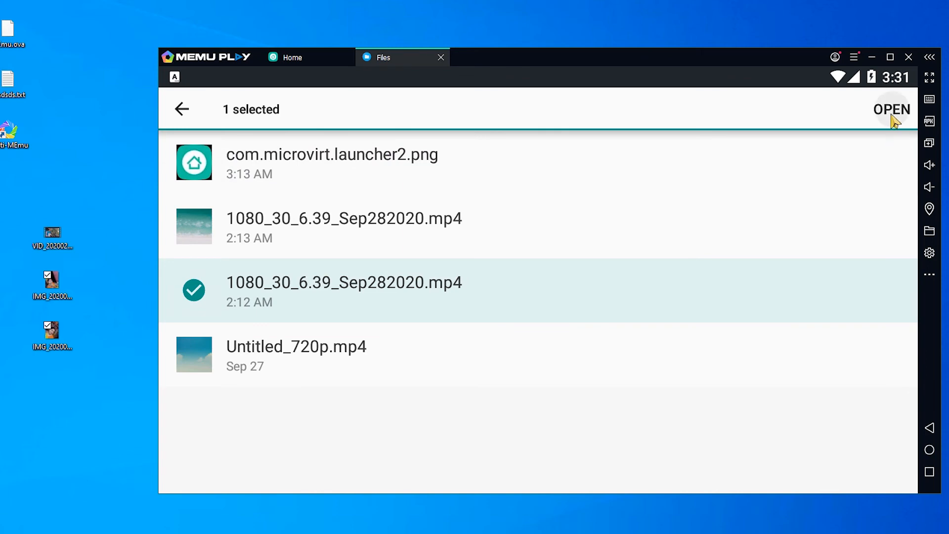
left_click(892, 110)
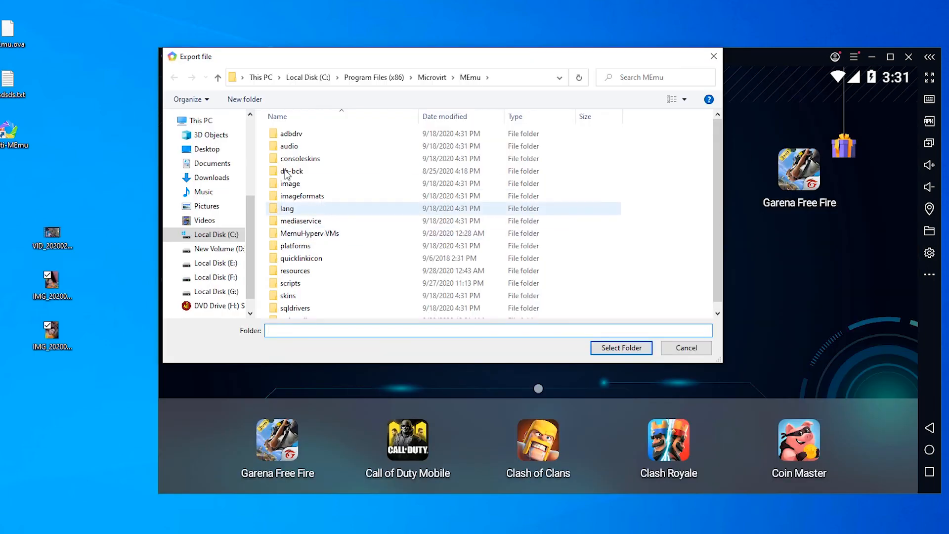
left_click(620, 347)
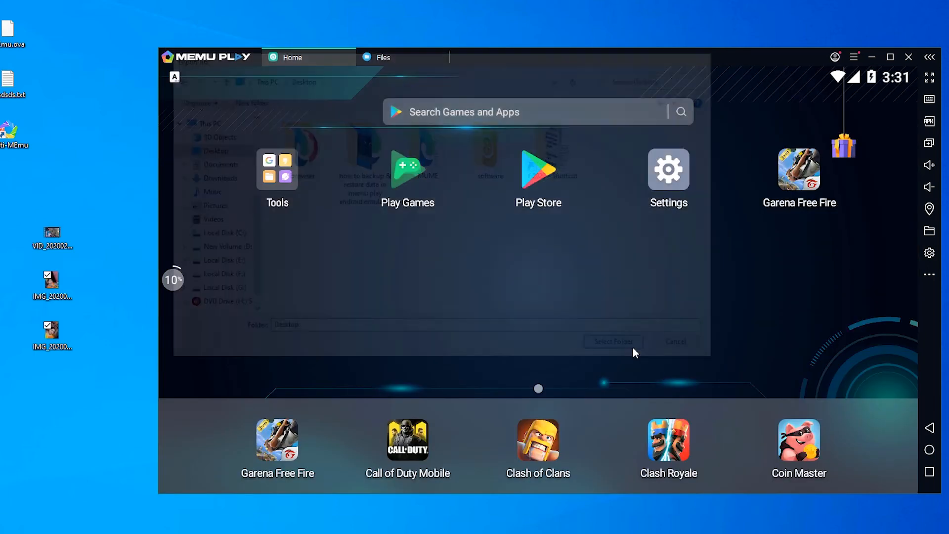
left_click(675, 341)
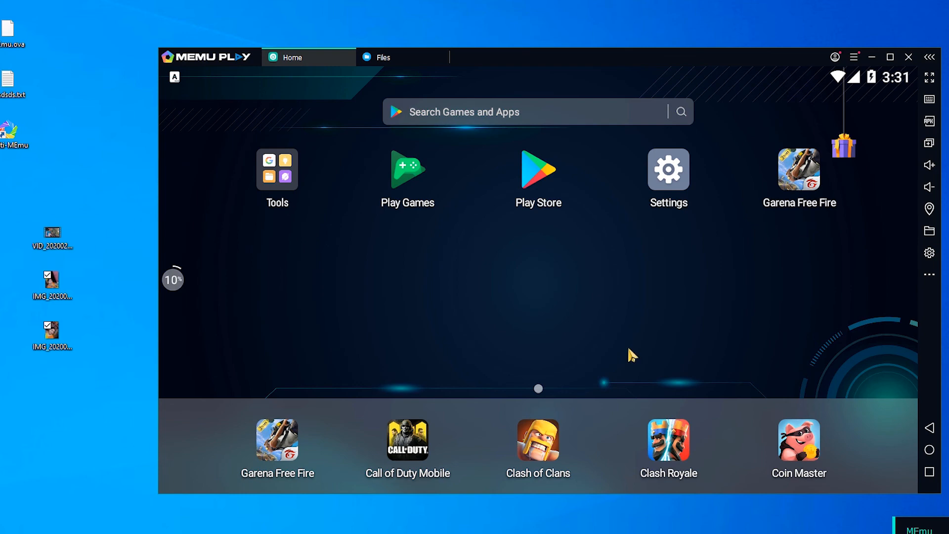